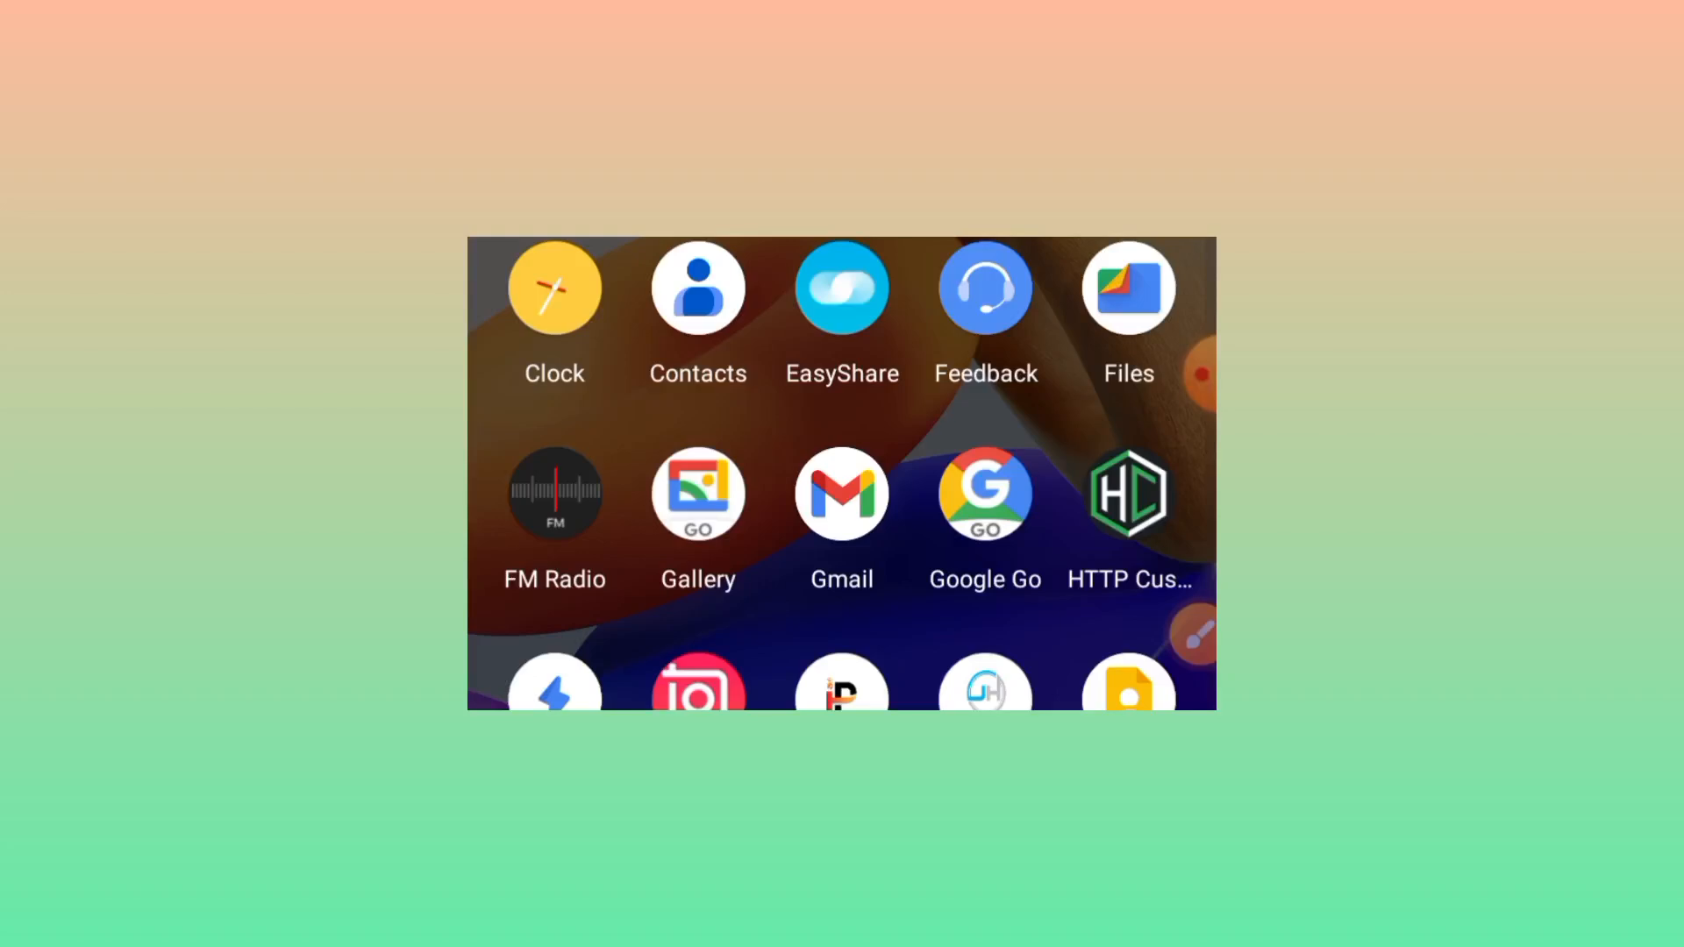
# Step: Scroll the Play Store down to the AM TUNNEL LITE VPN listing by APNA TUNNEL
pyautogui.scroll(-3)
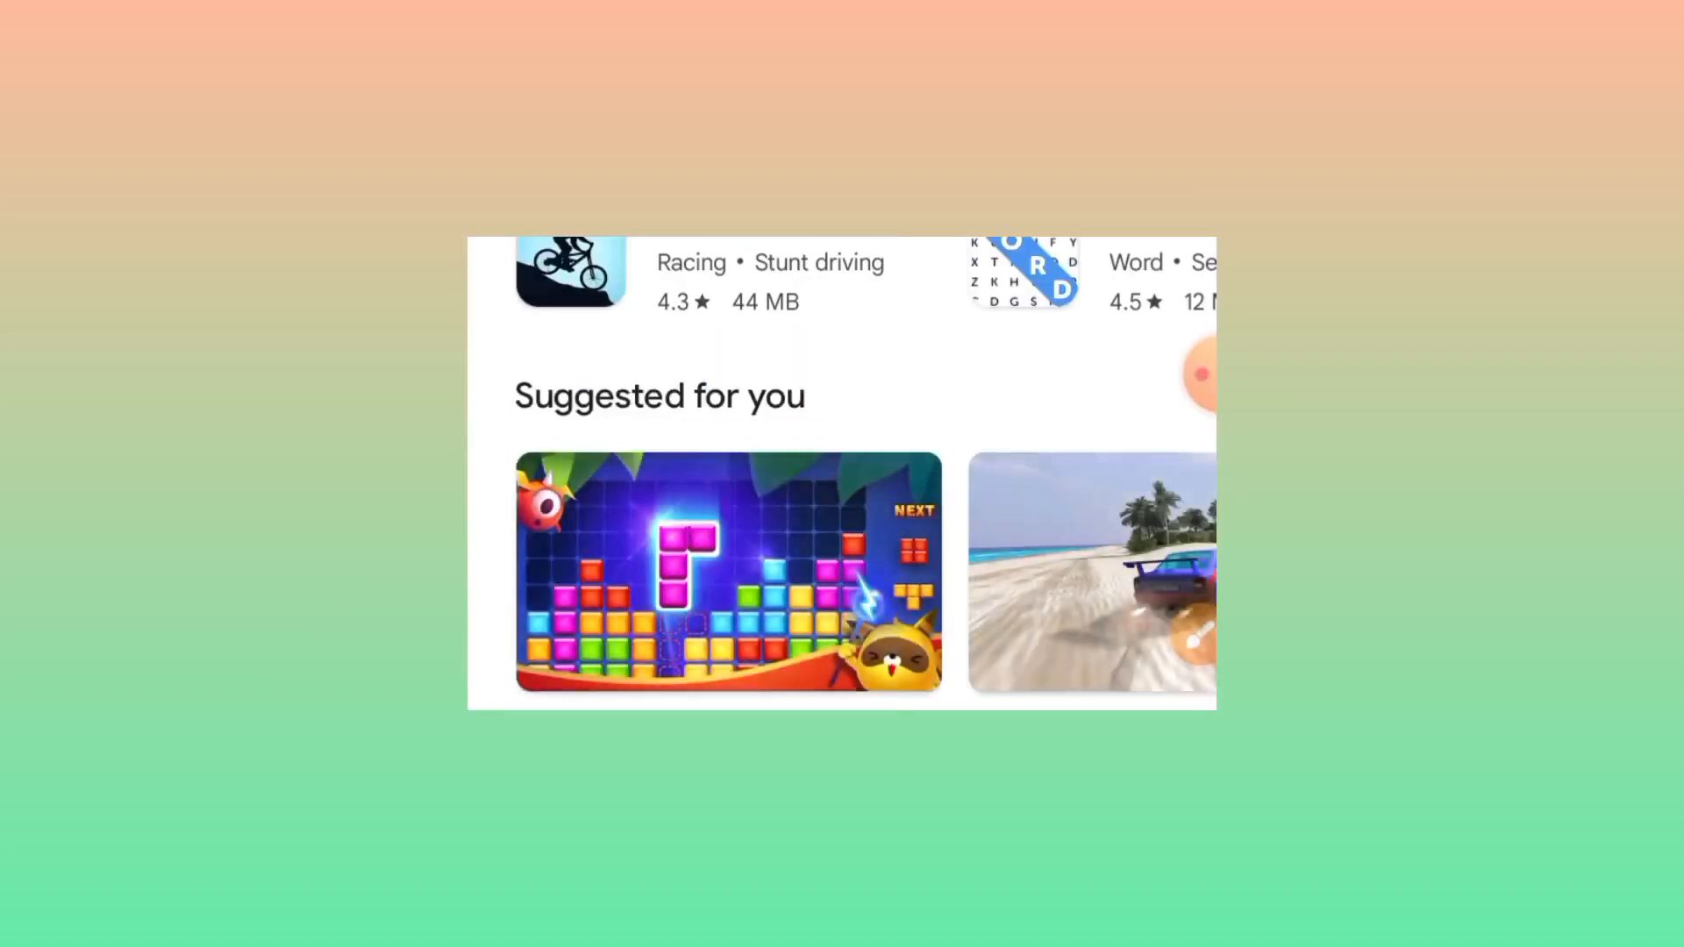
pyautogui.scroll(-3)
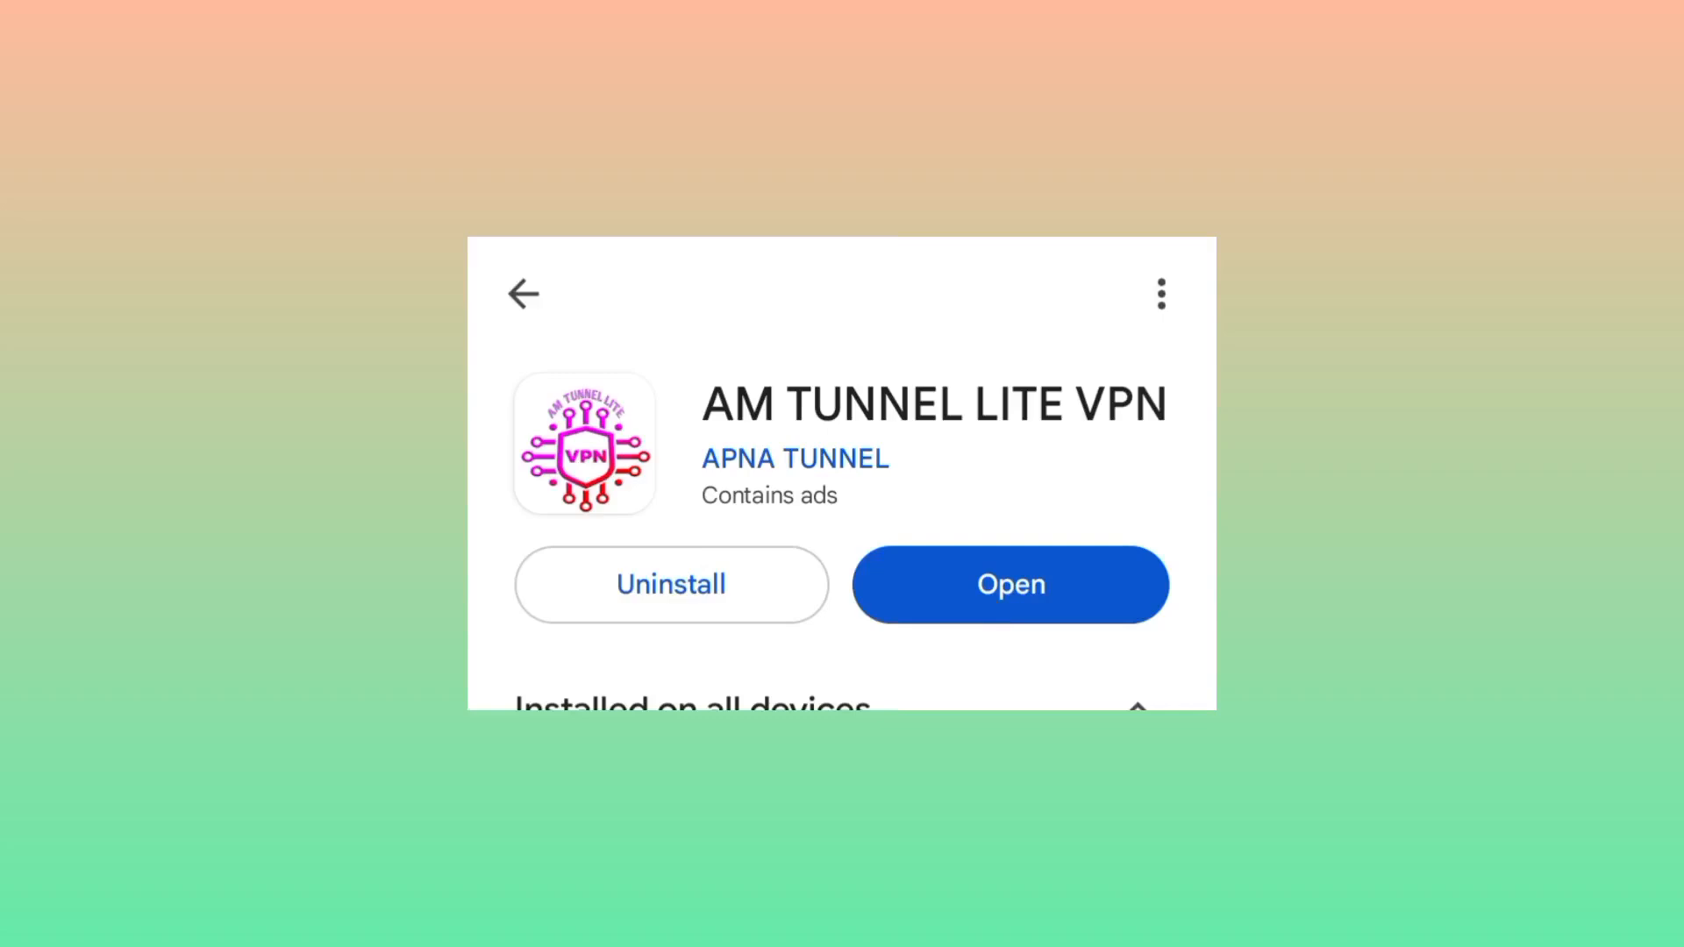
pyautogui.moveTo(1010, 644)
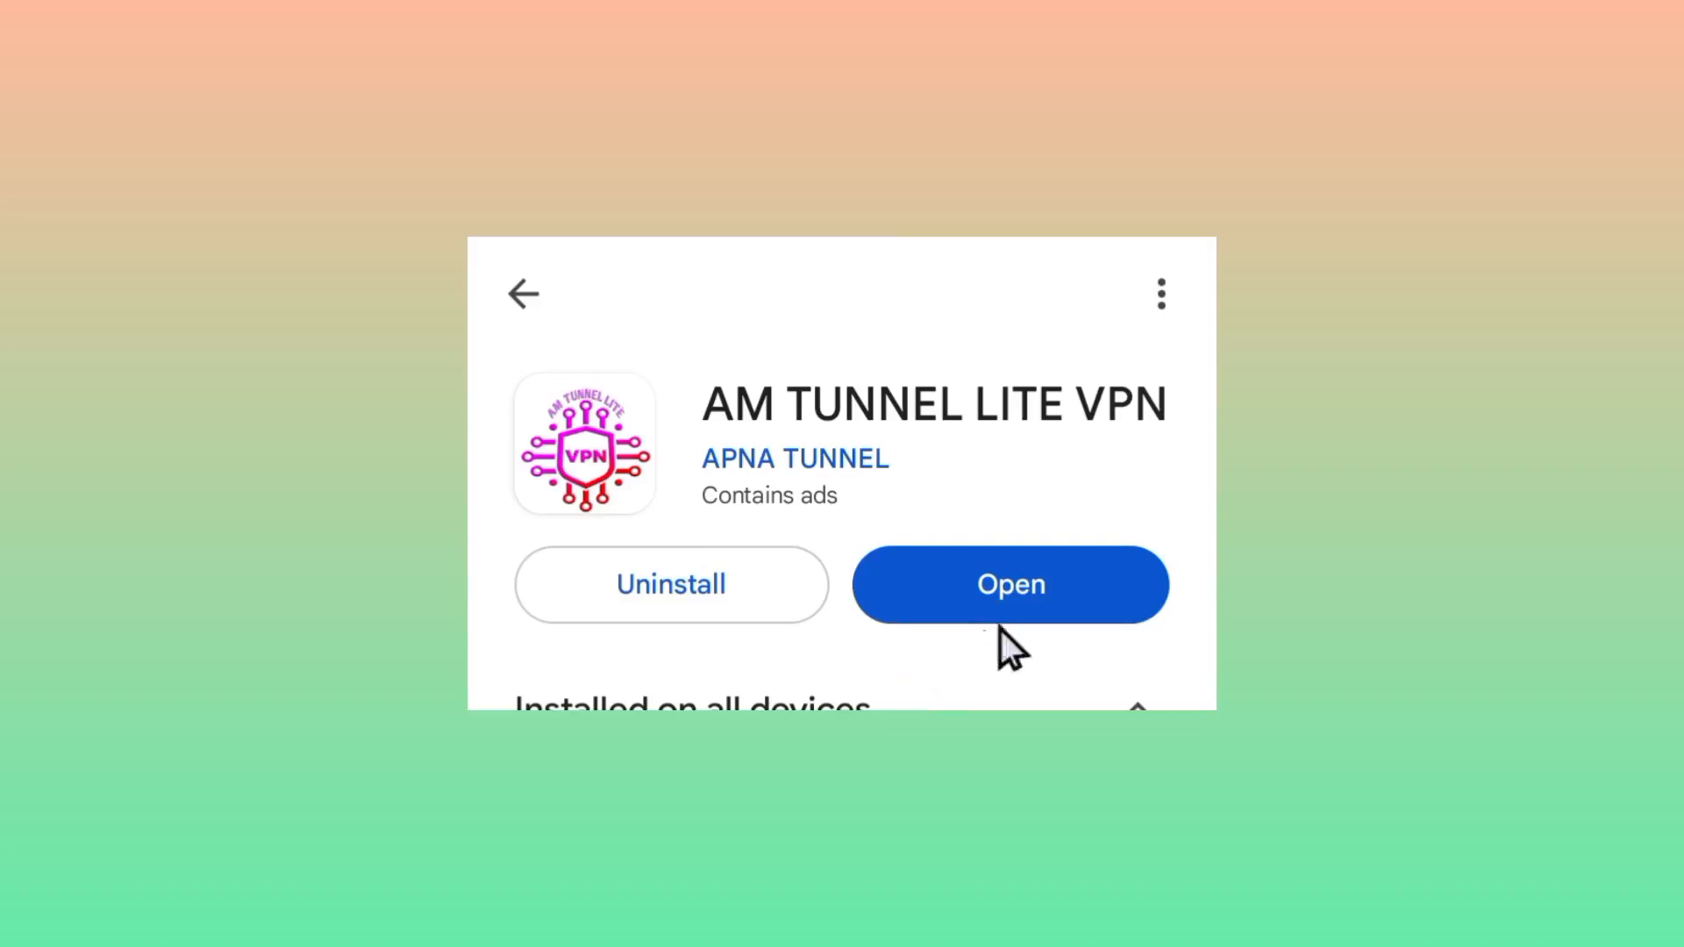
pyautogui.moveTo(1061, 607)
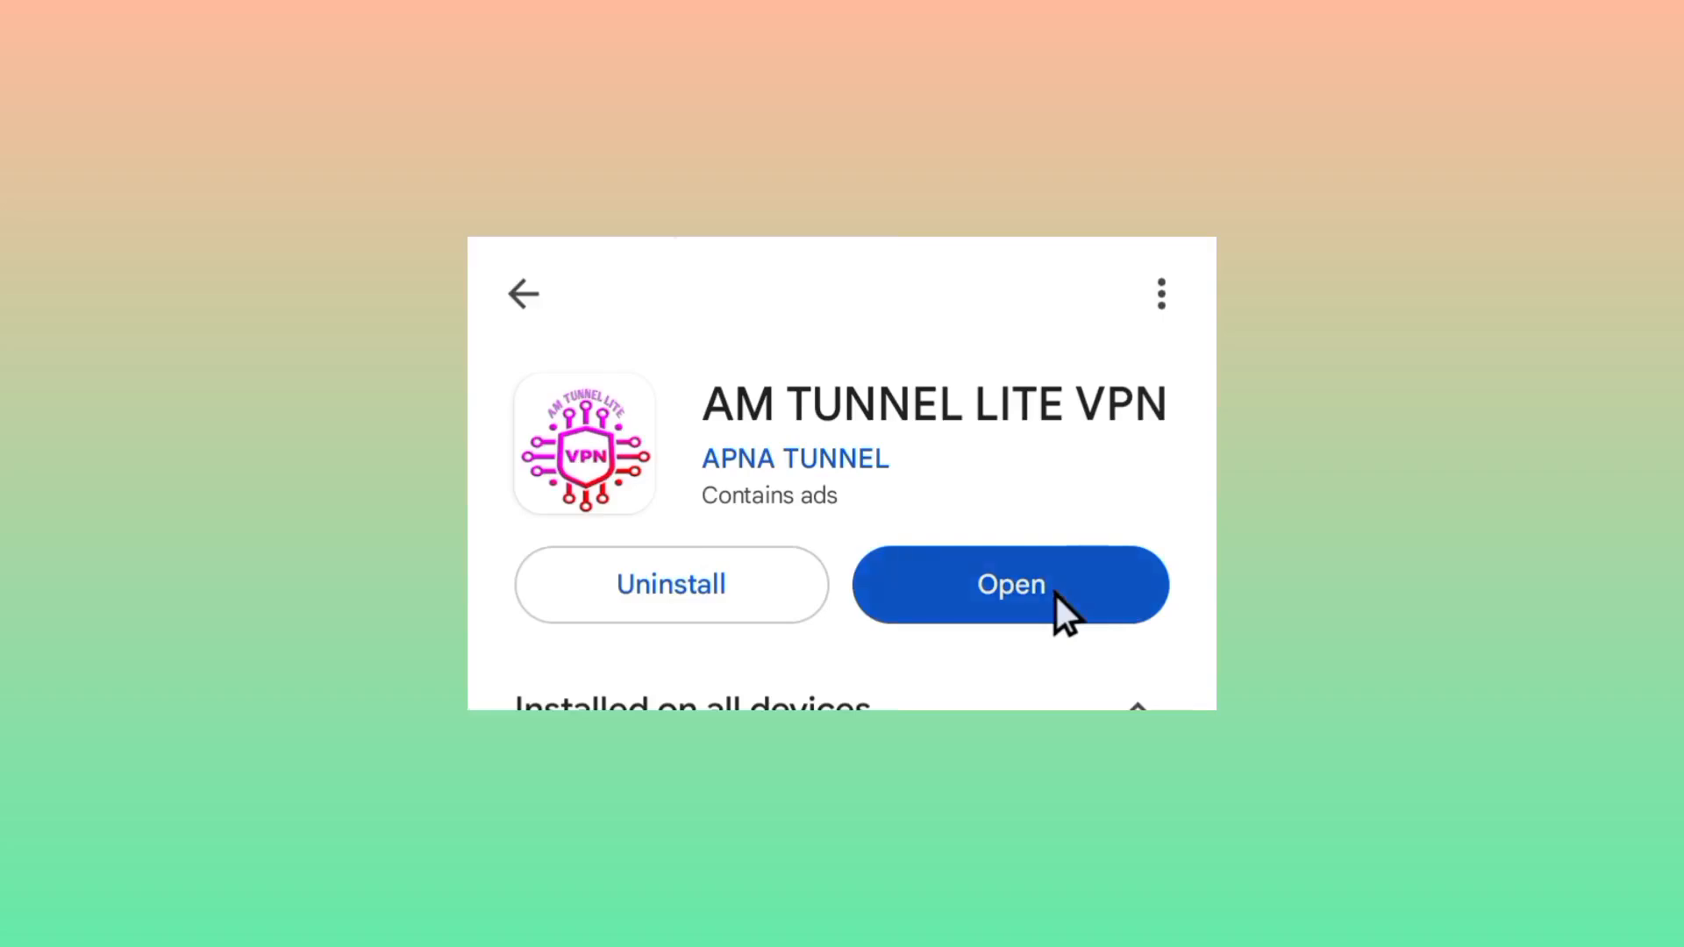
# Step: Launch AM TUNNEL LITE VPN from its listing, reaching the home screen with Auto Select Server
pyautogui.click(1009, 584)
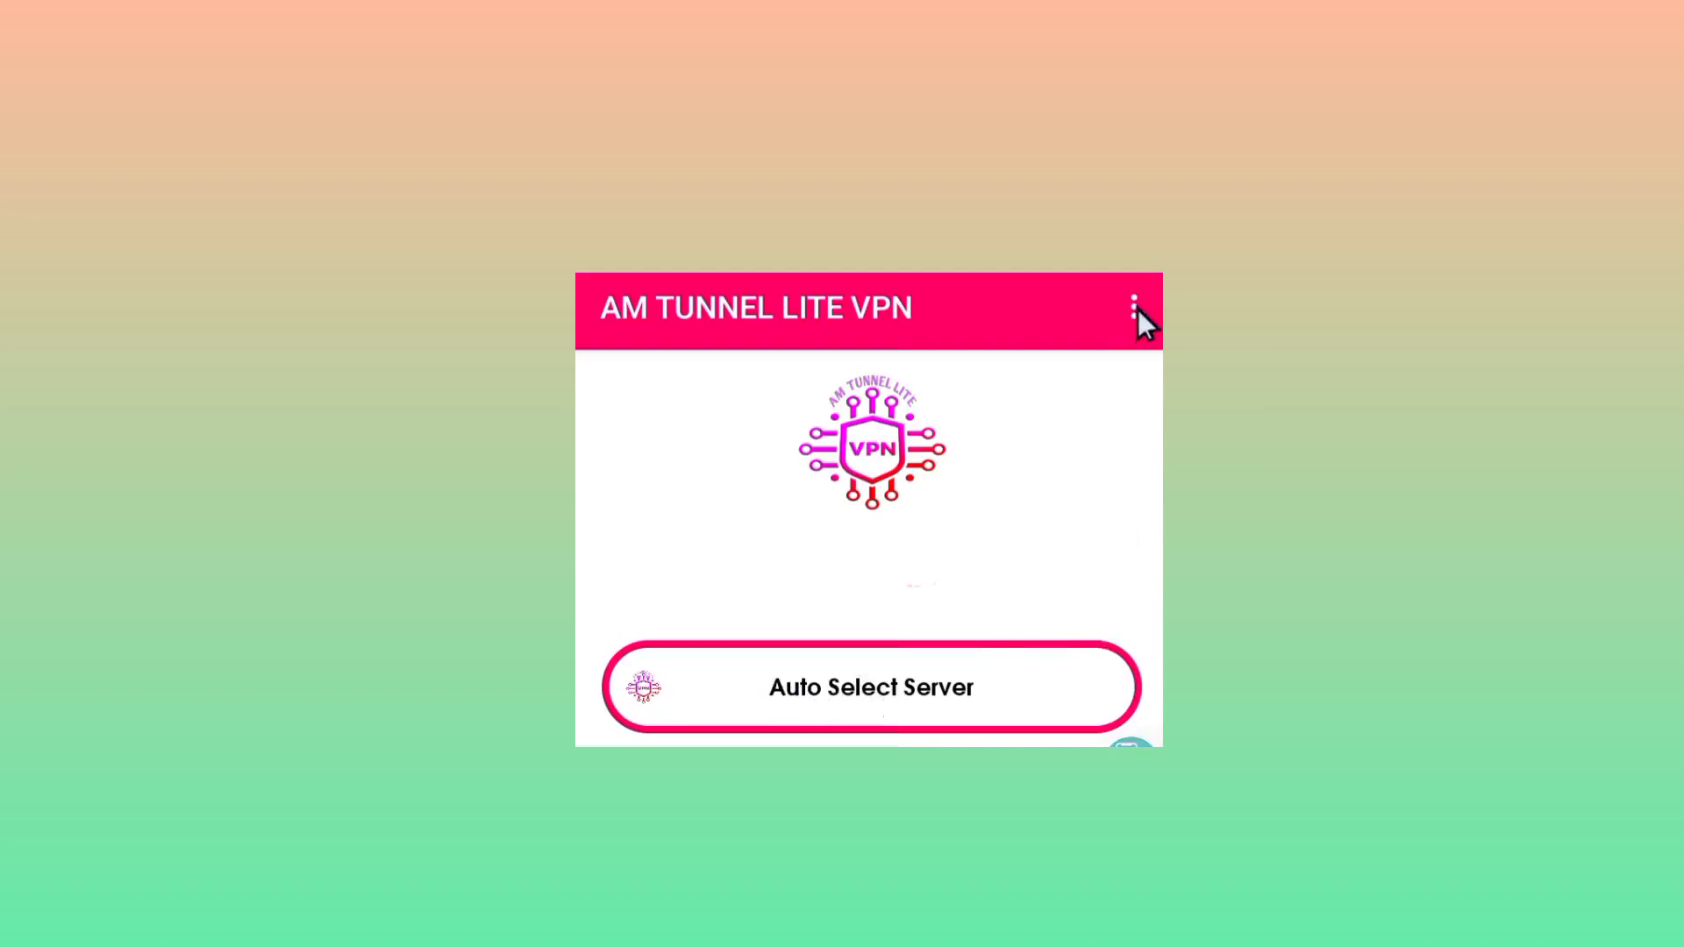
pyautogui.click(1135, 306)
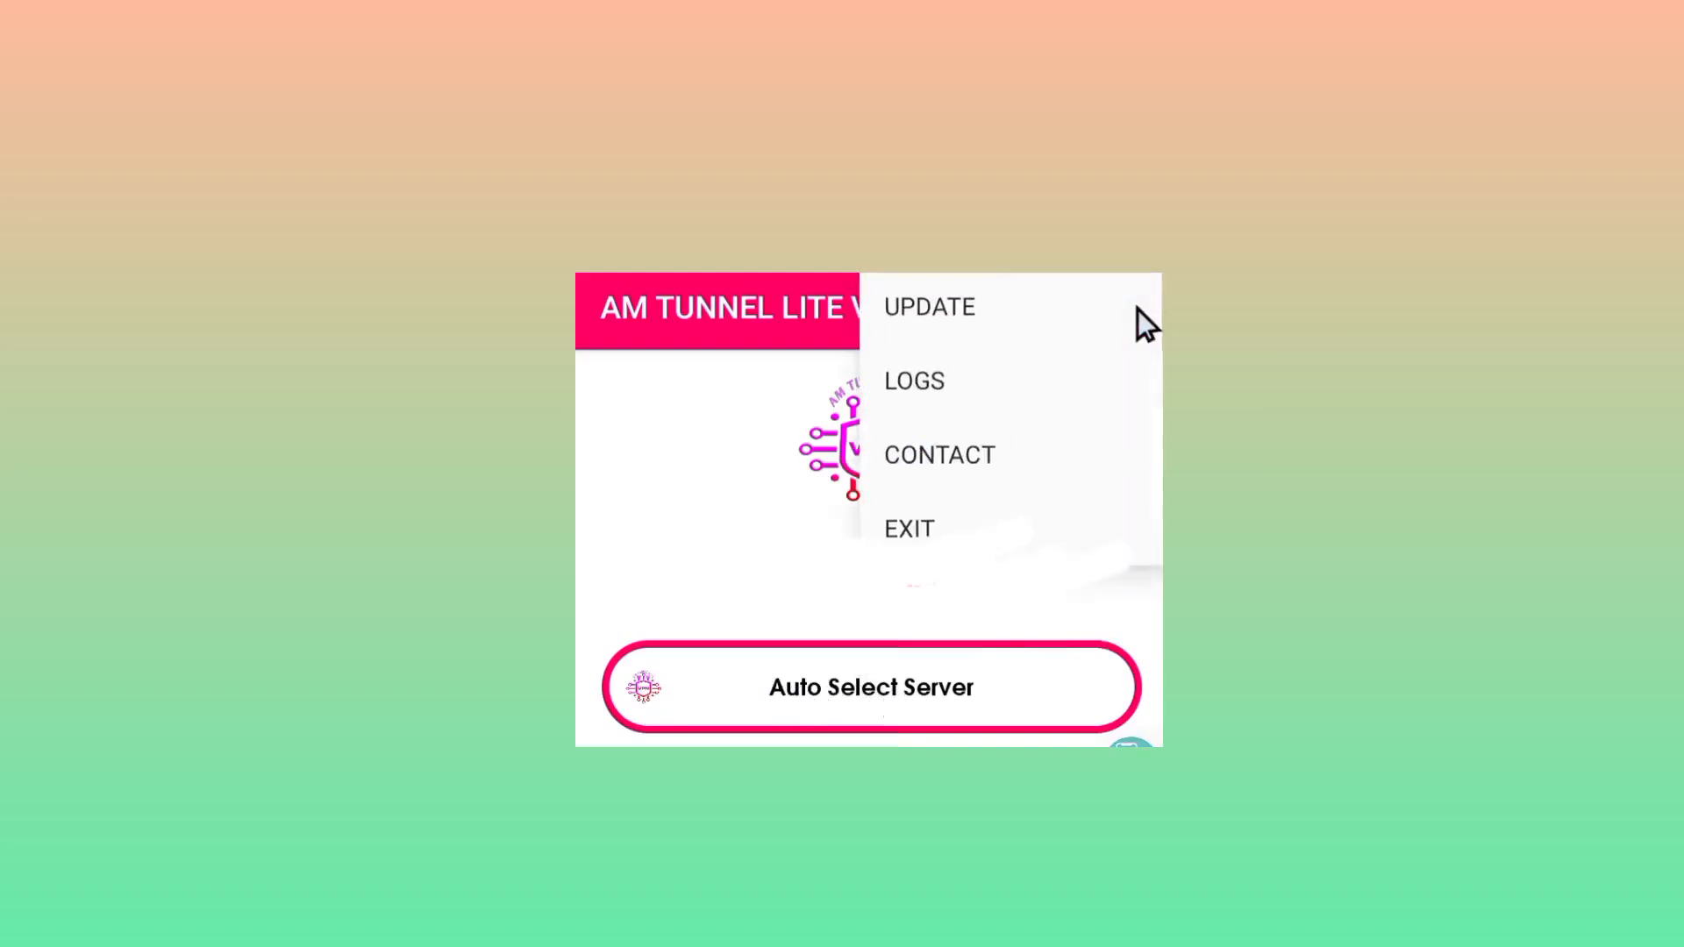
pyautogui.moveTo(944, 324)
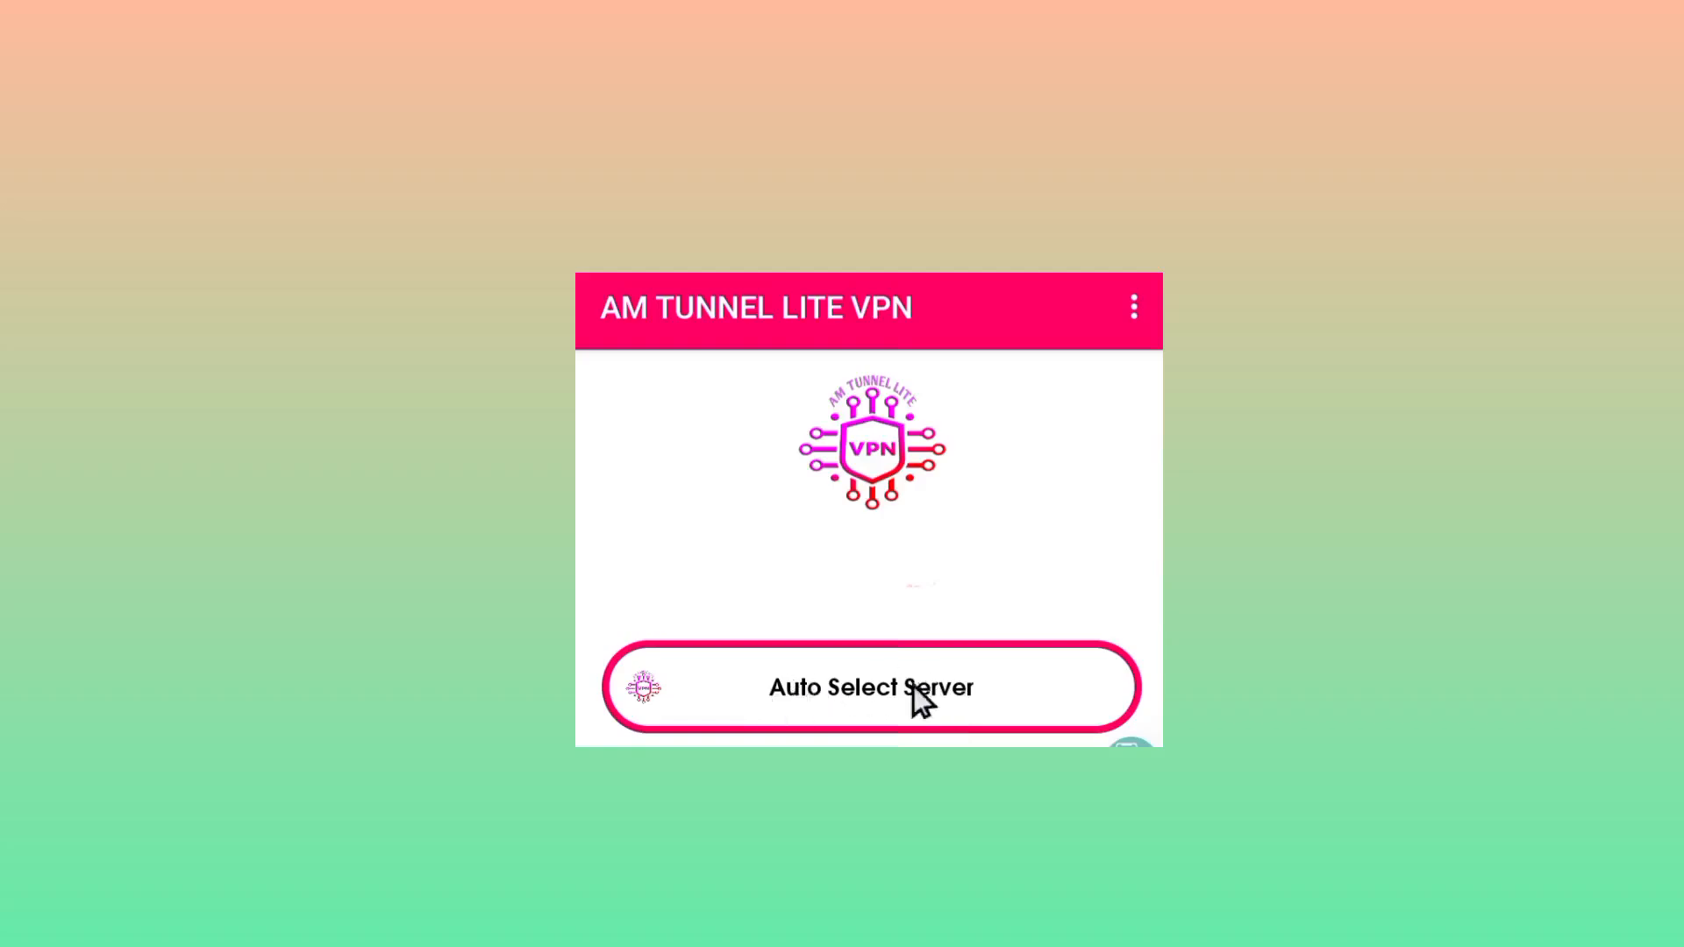
pyautogui.moveTo(772, 671)
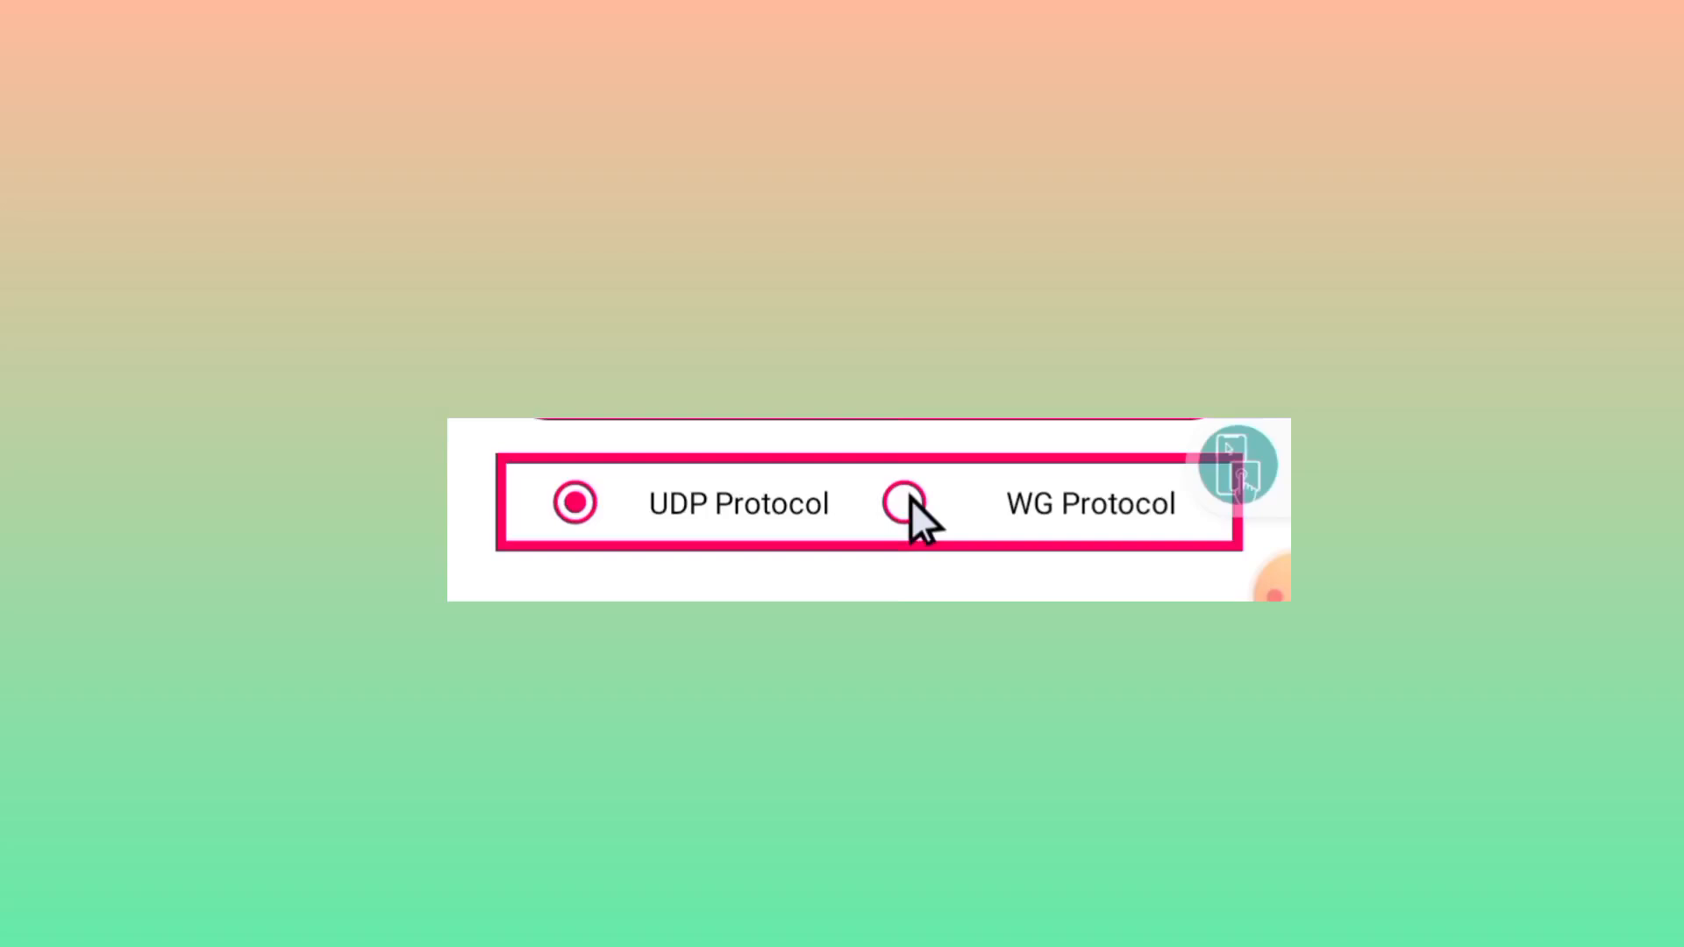
# Step: Choose WG Protocol instead of UDP so the connection is ready to Start
pyautogui.click(902, 504)
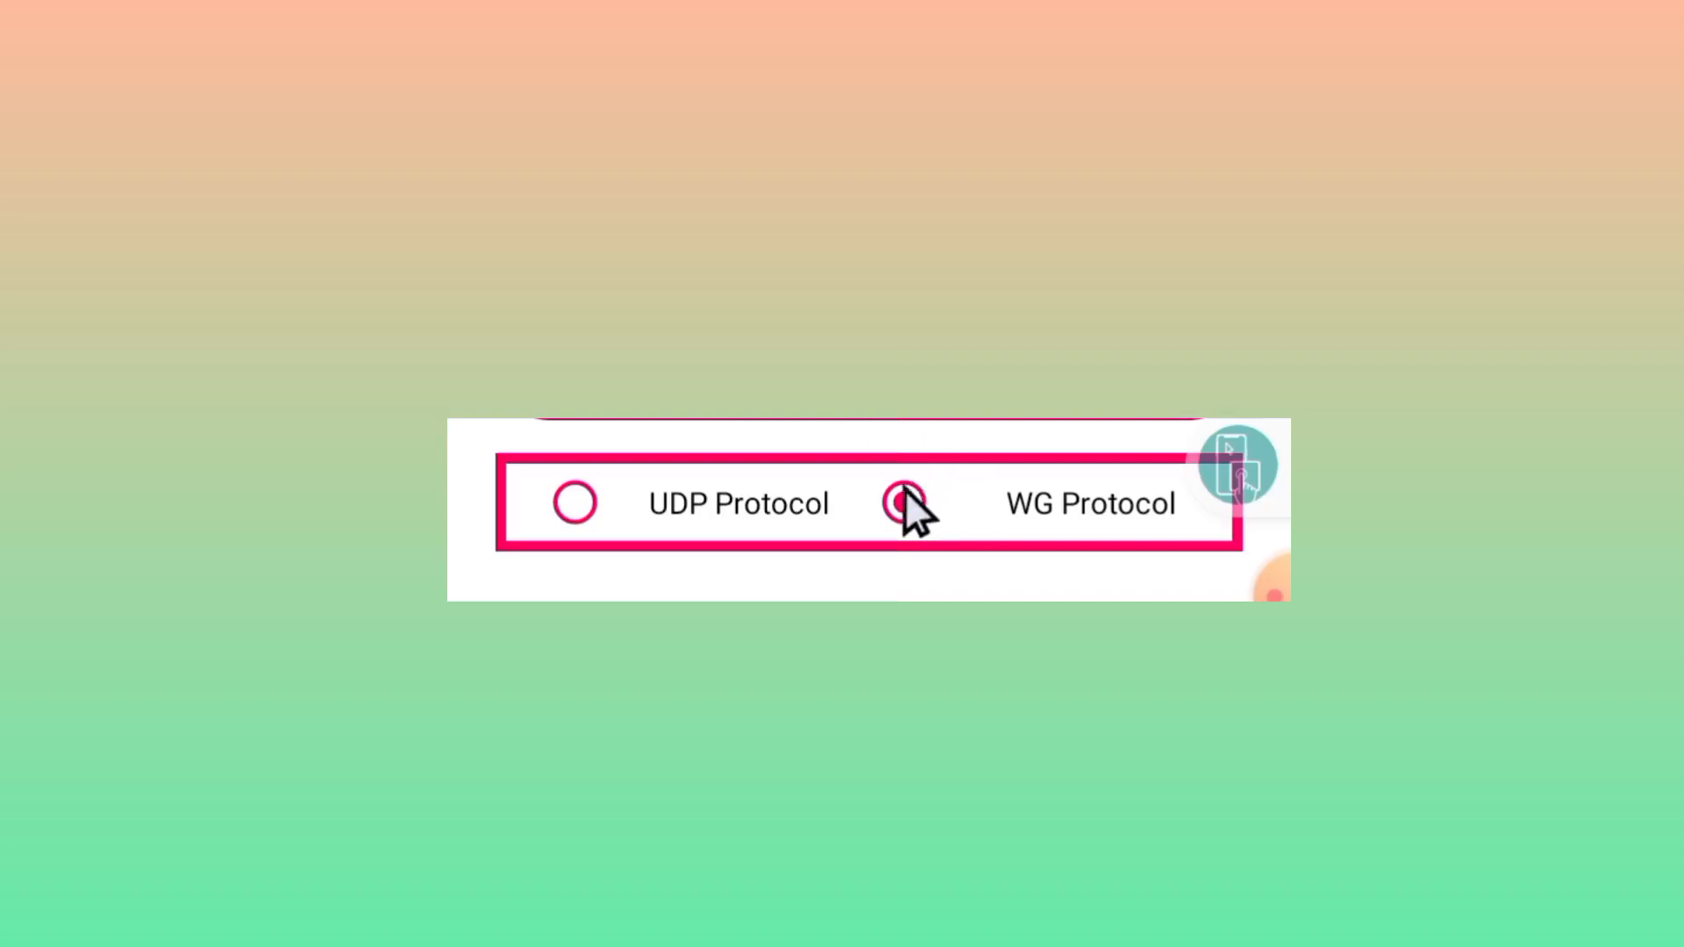
pyautogui.click(902, 503)
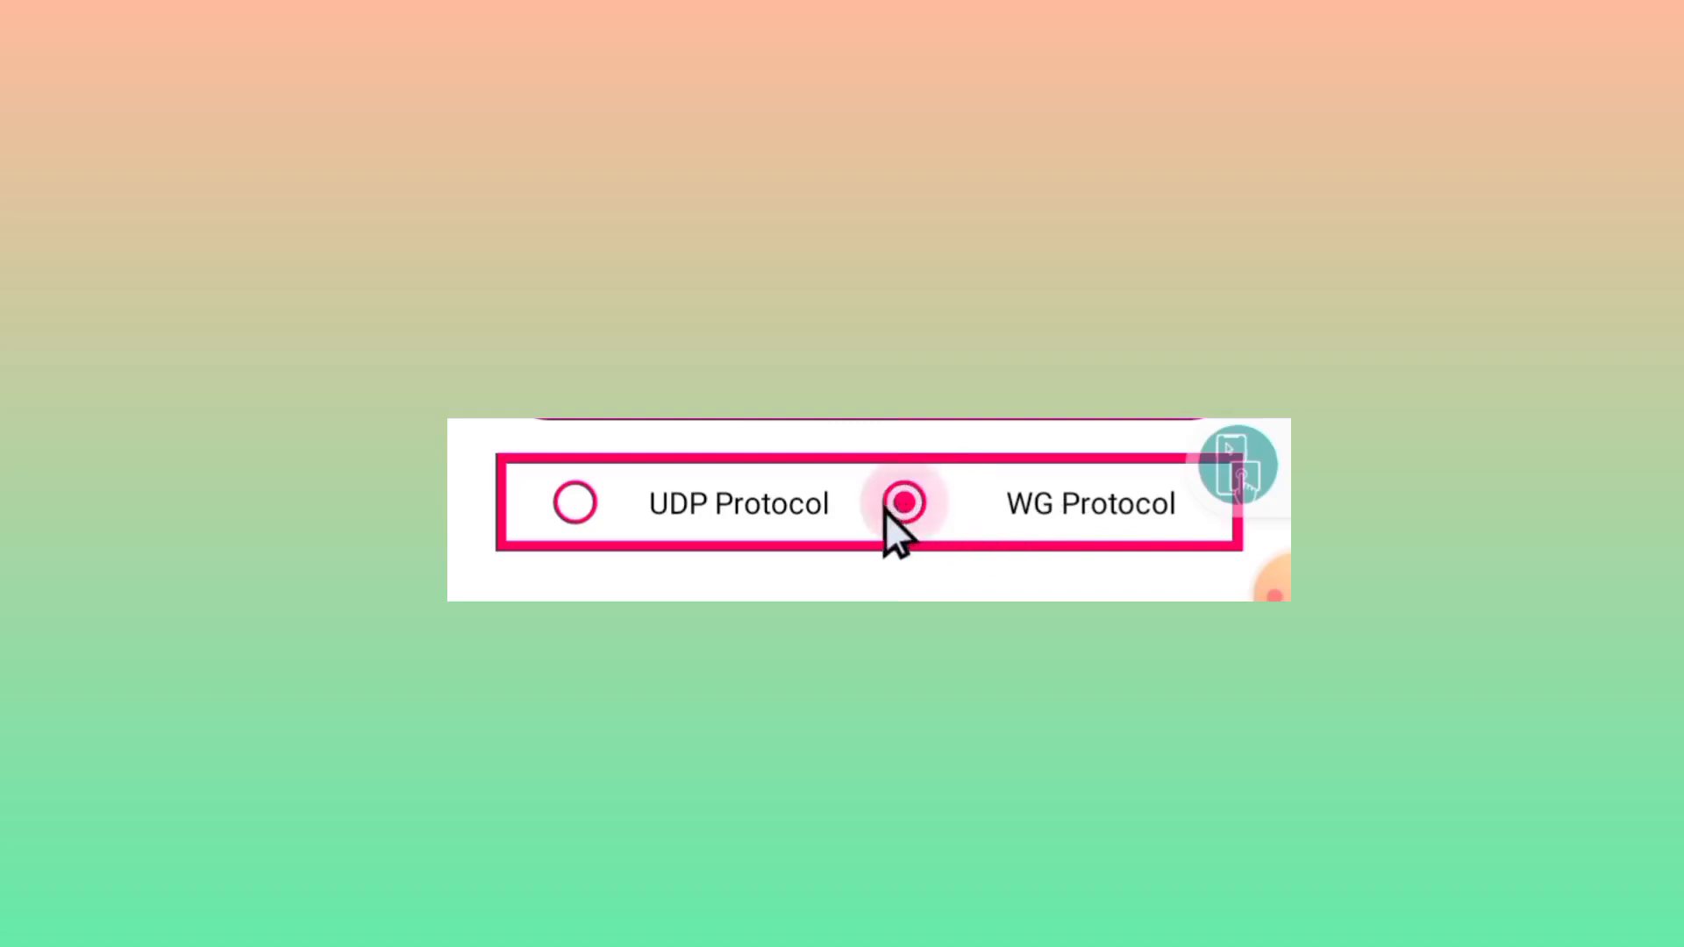
pyautogui.click(902, 504)
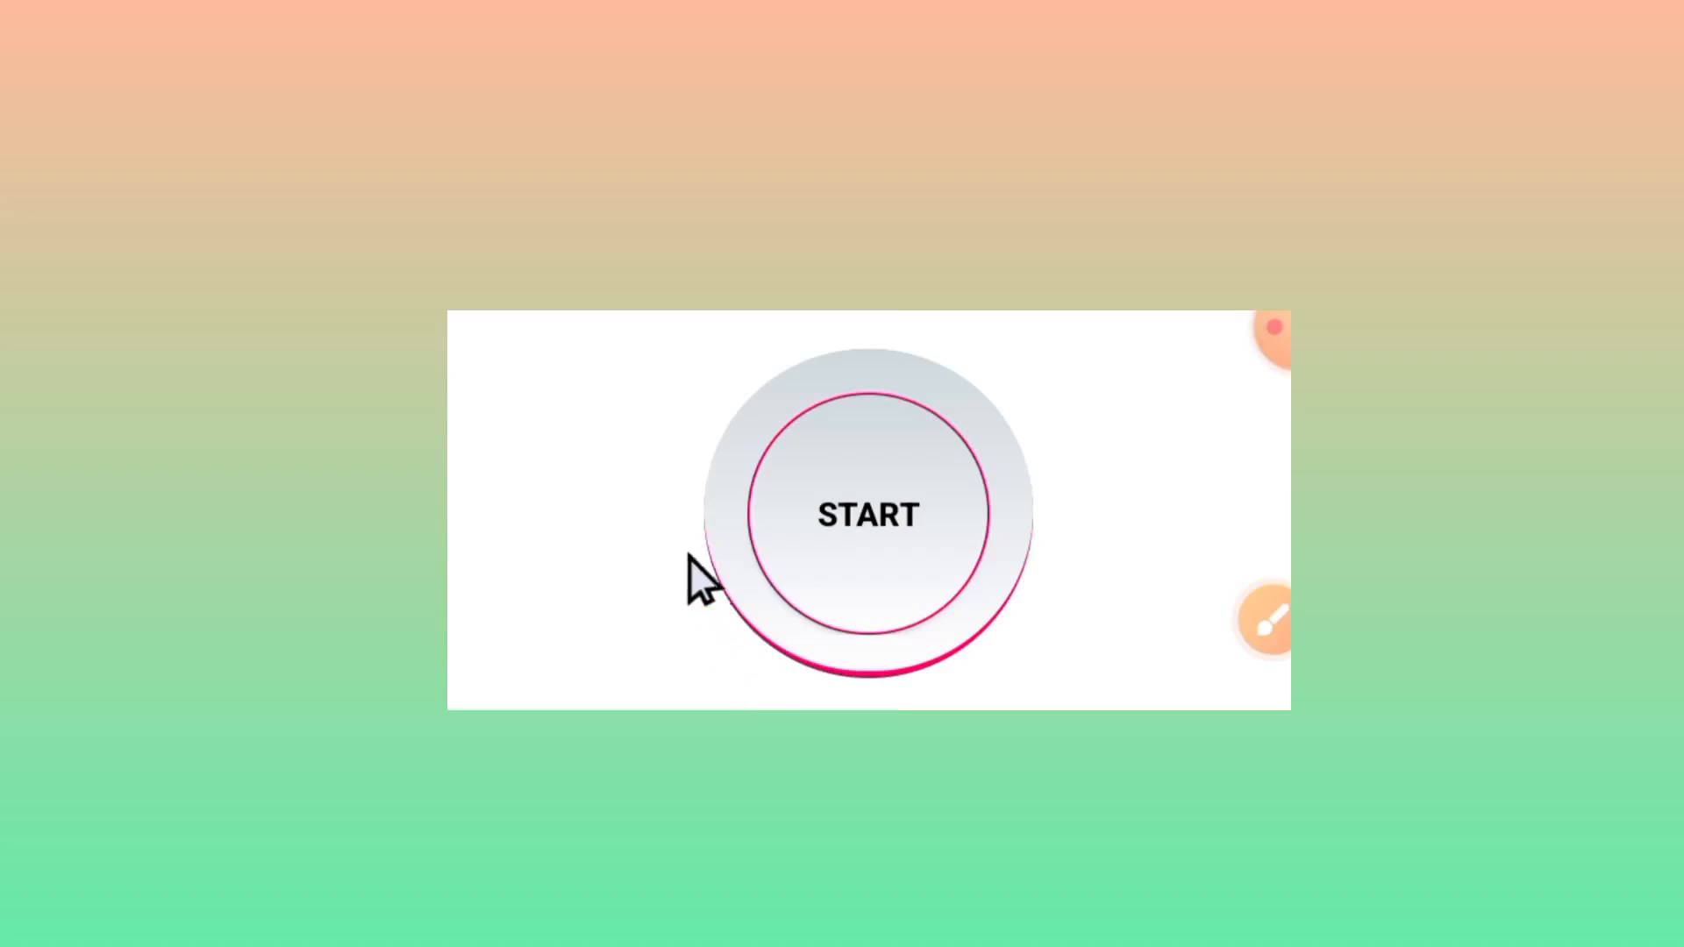
pyautogui.moveTo(760, 563)
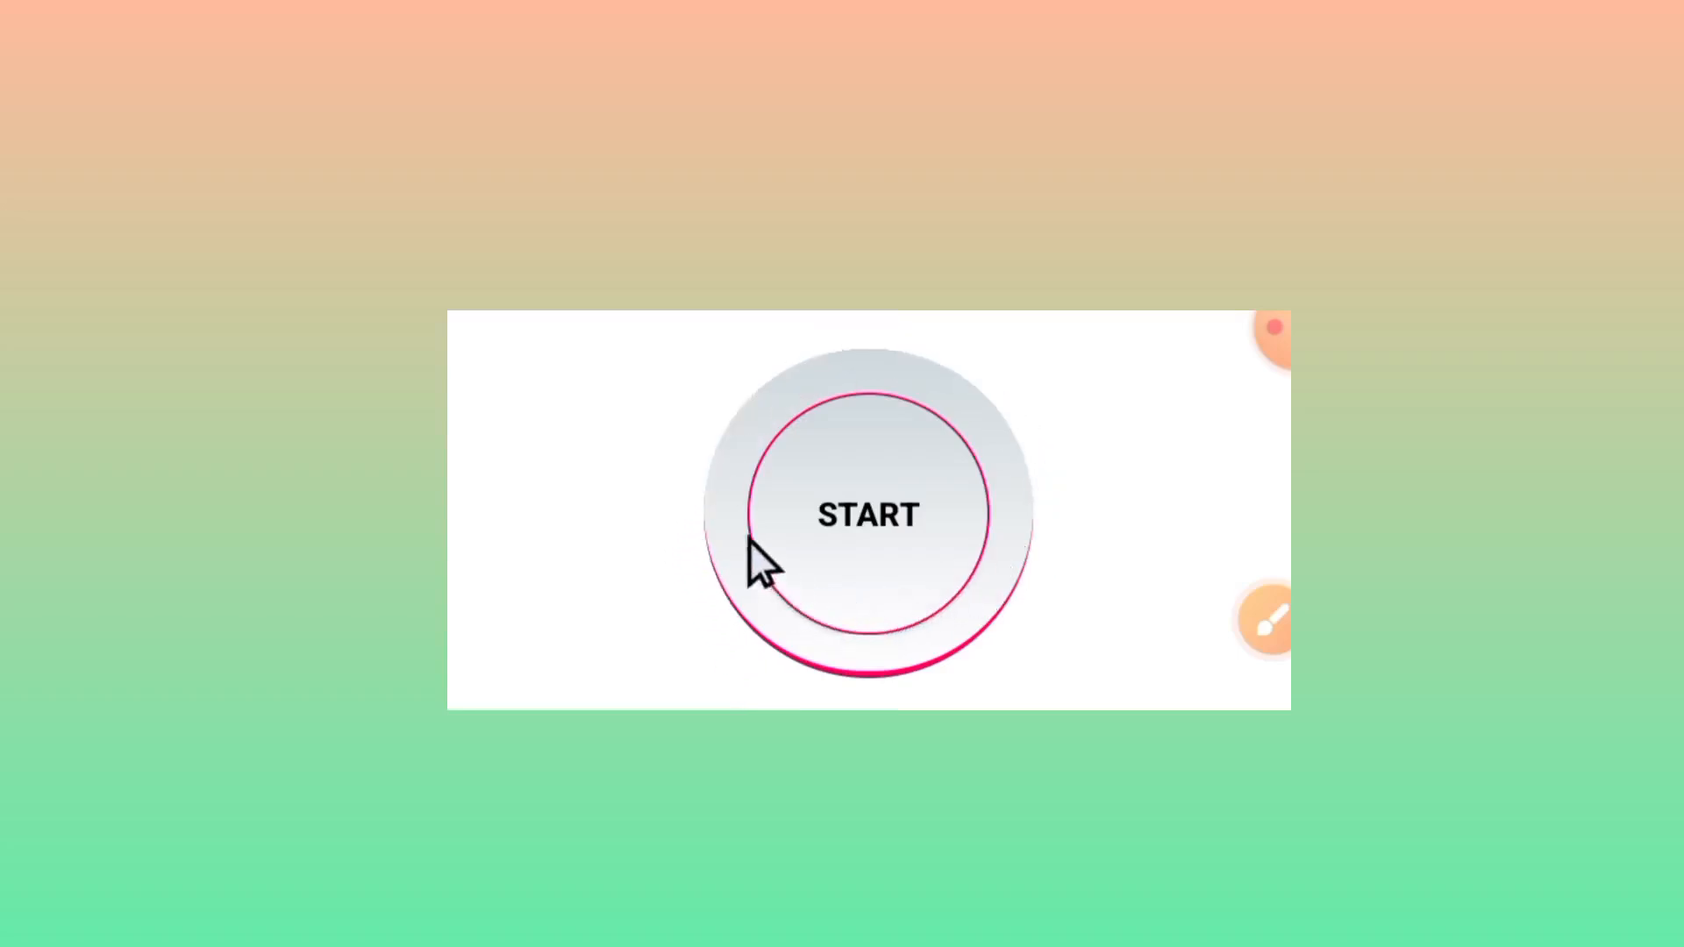
pyautogui.moveTo(886, 633)
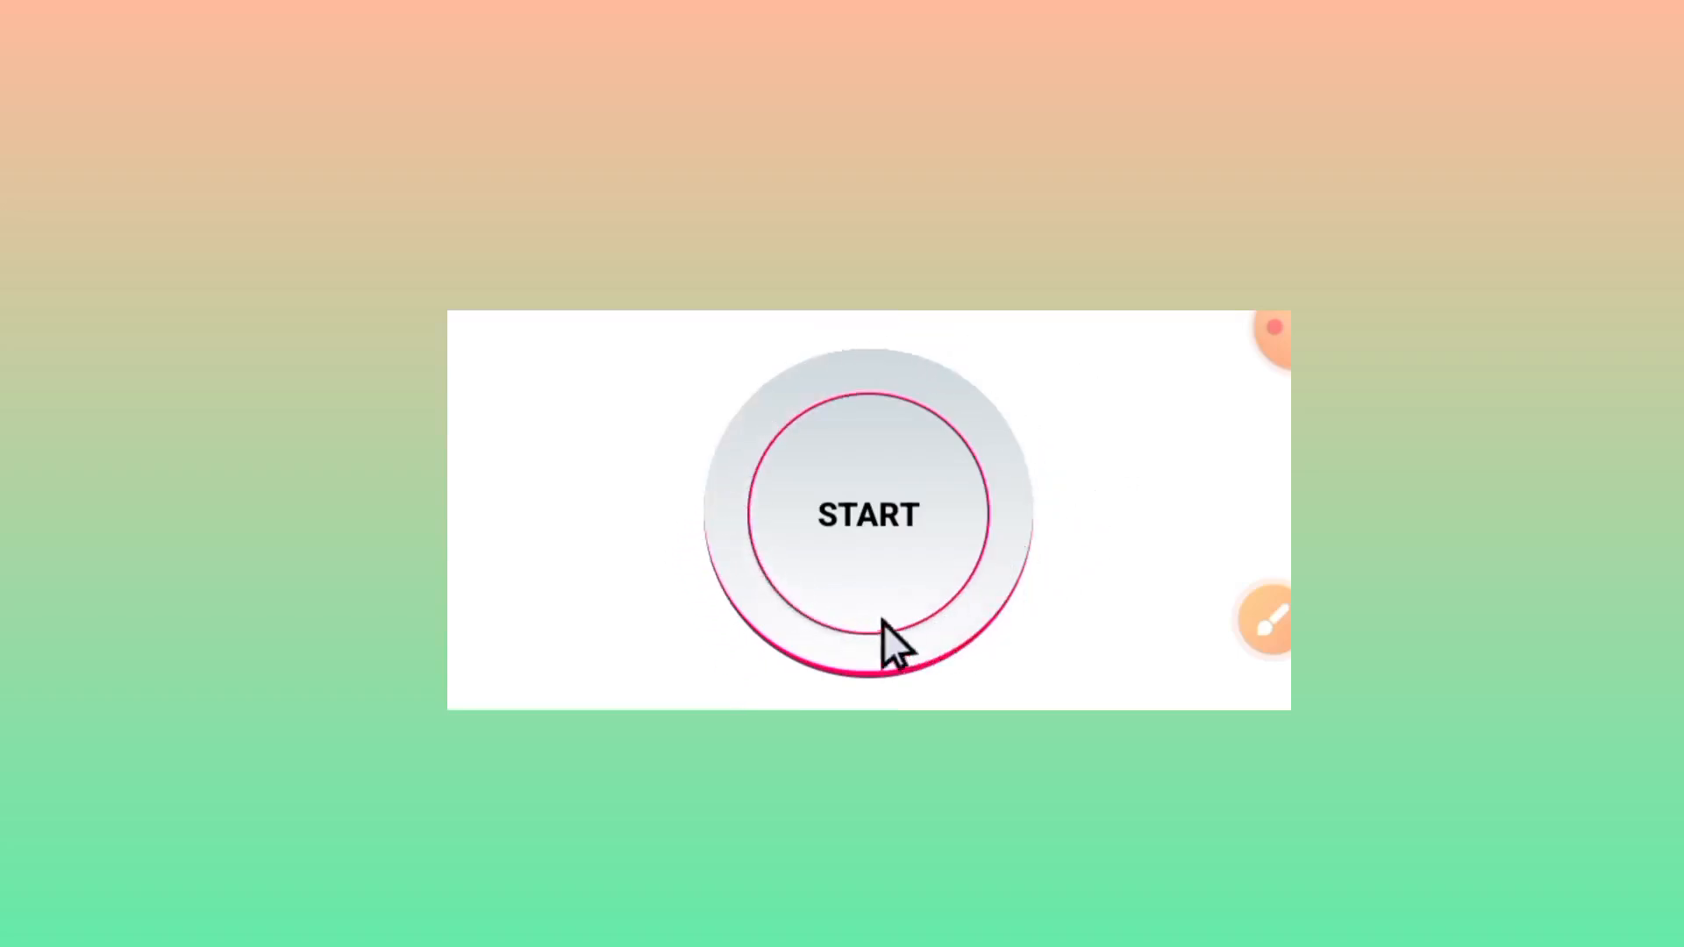
pyautogui.moveTo(1084, 526)
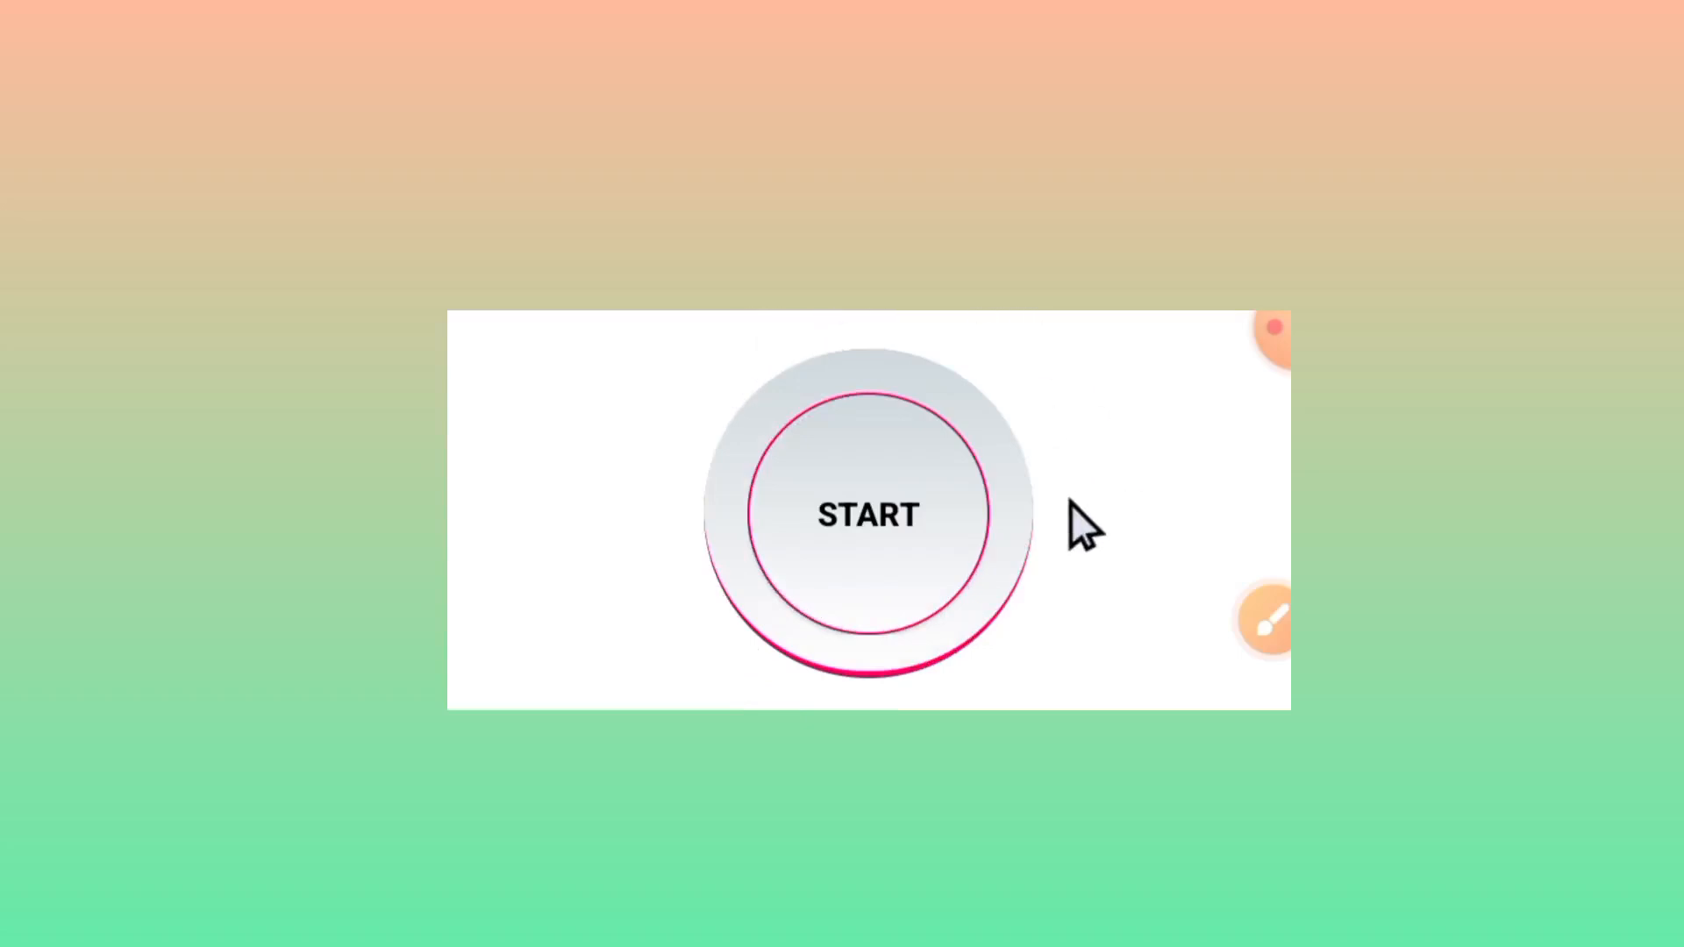